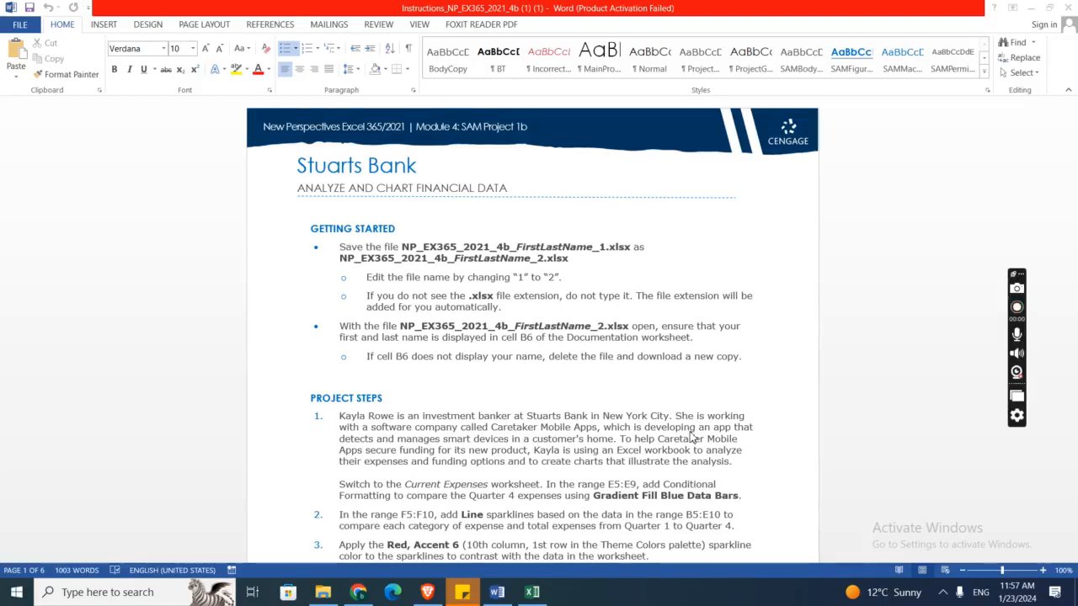
Switch to the Excel workbook and open the Current Expenses worksheet
click(1017, 306)
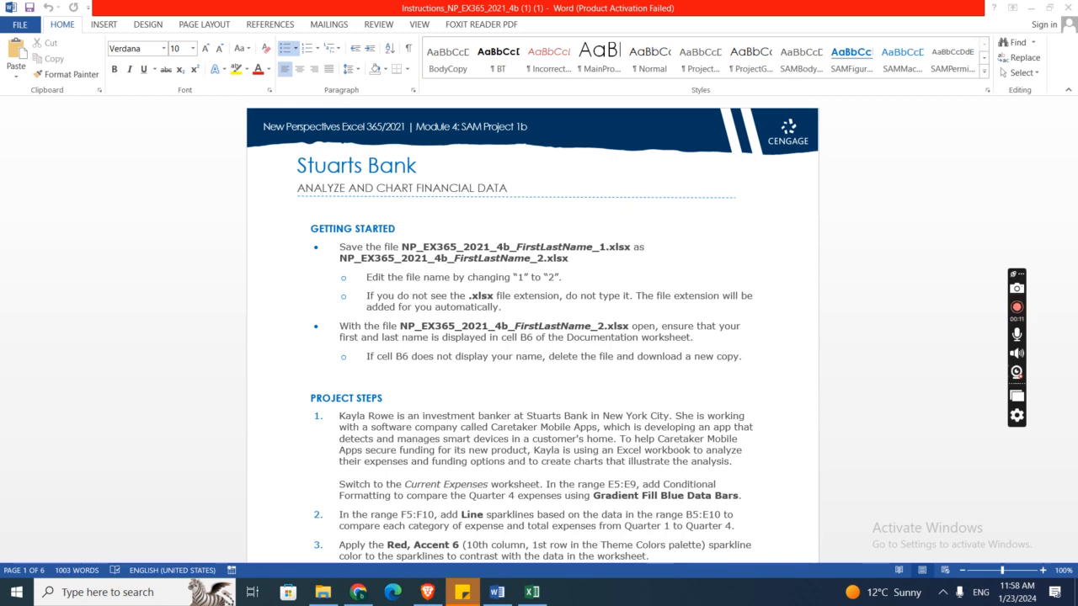
mouse_move(516, 269)
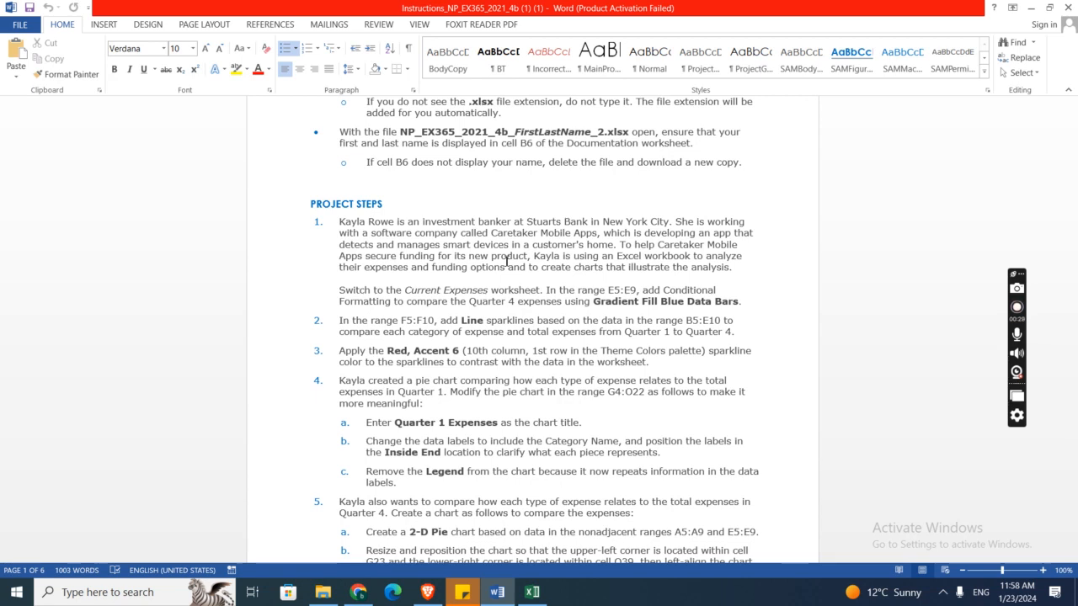
click(1017, 307)
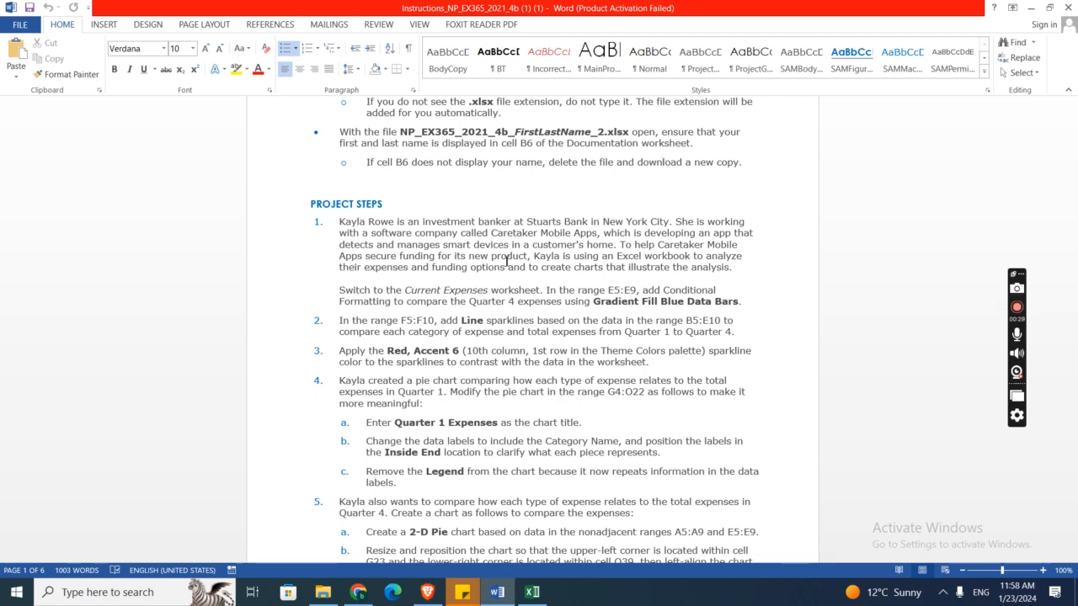
click(662, 162)
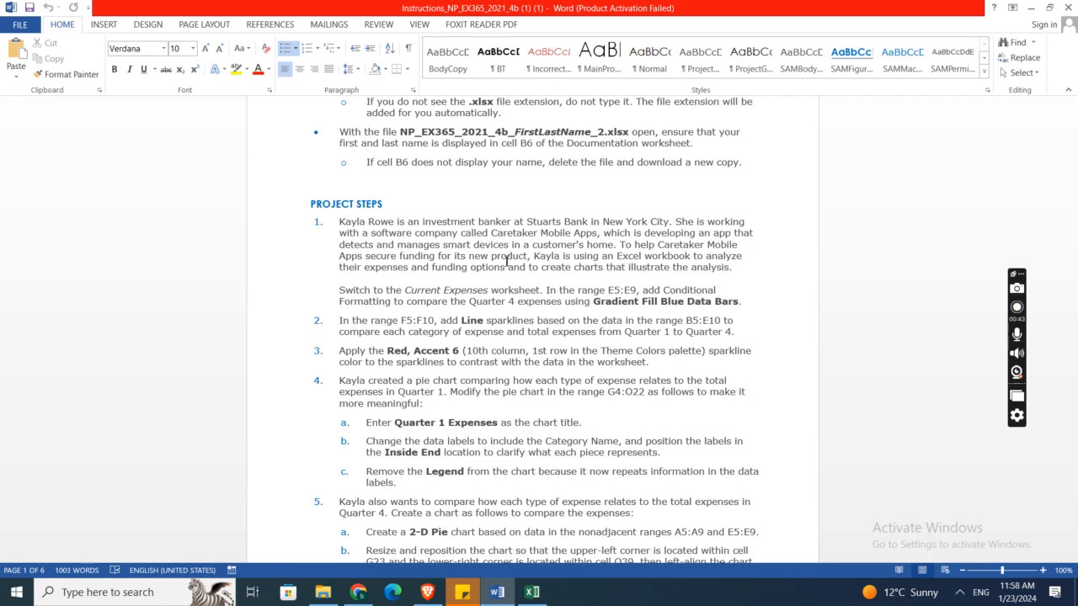
click(663, 162)
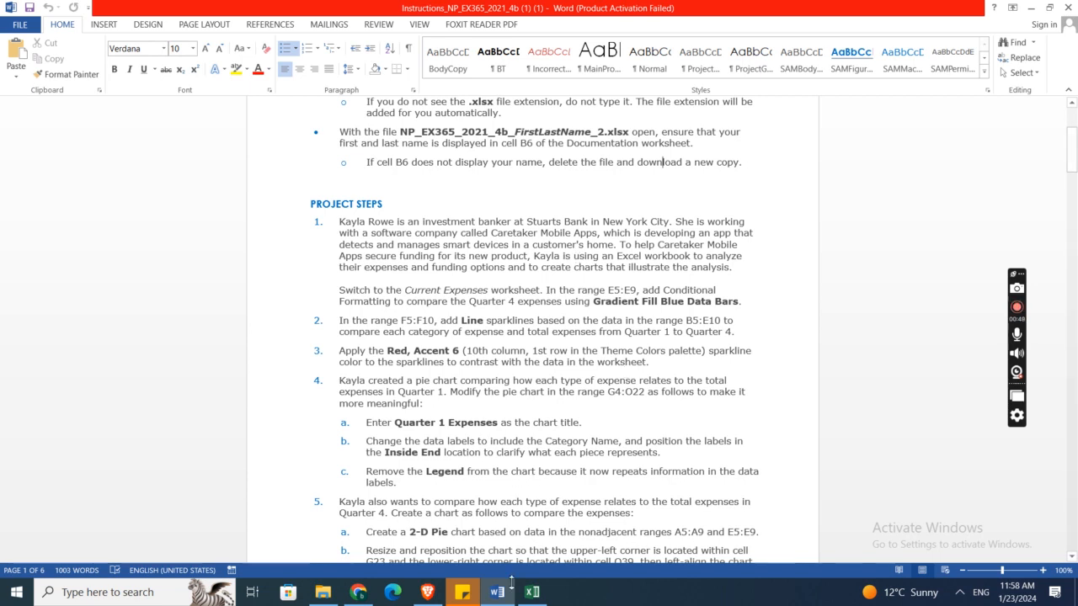
click(531, 592)
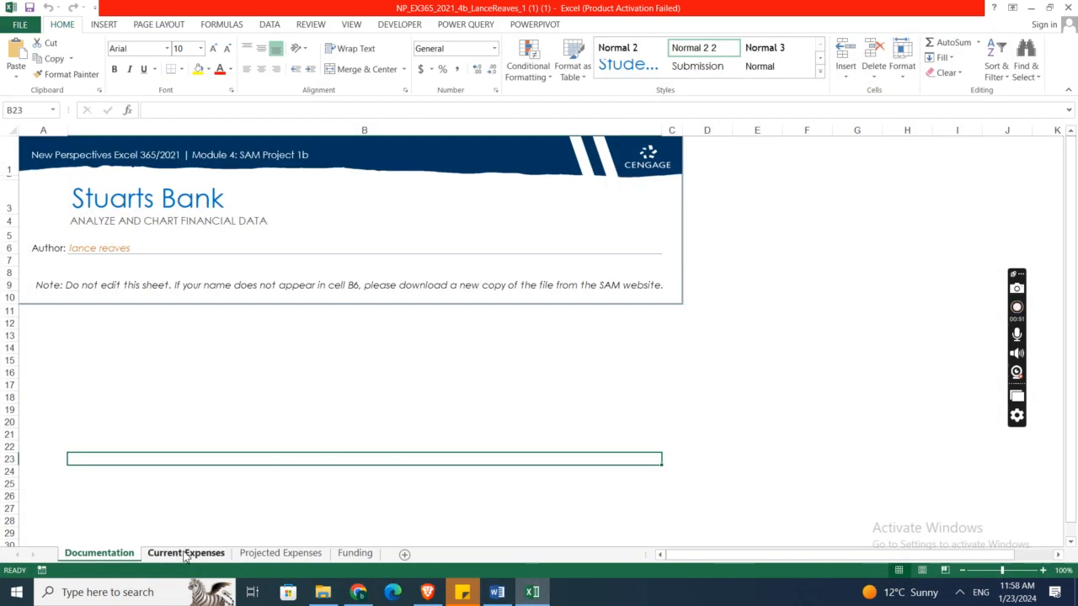
click(186, 554)
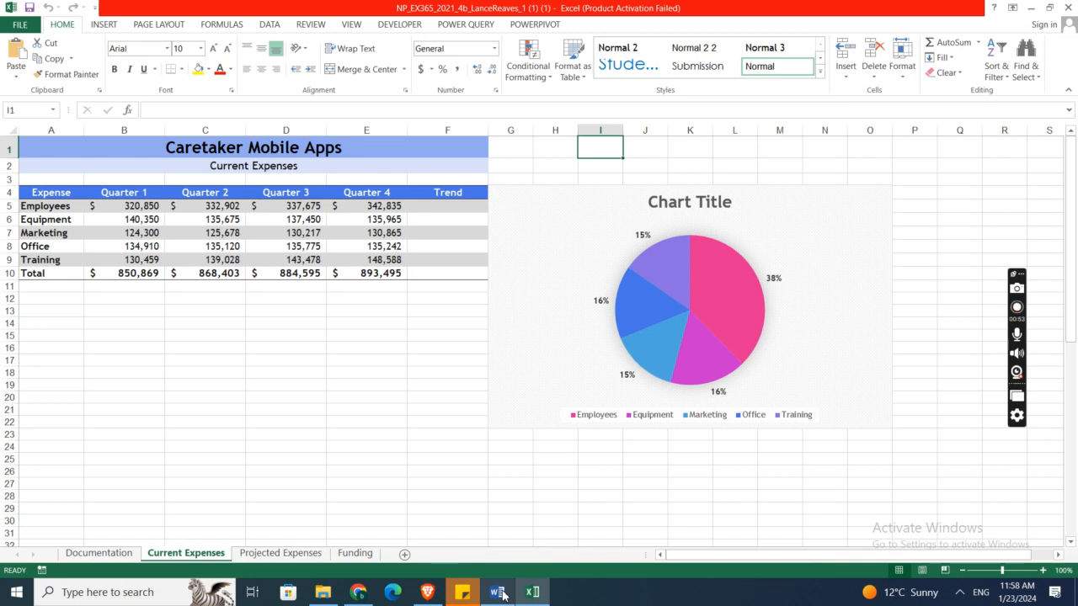
Apply Gradient Fill Blue Data Bars to the Quarter 4 expenses in E5:E9
click(498, 592)
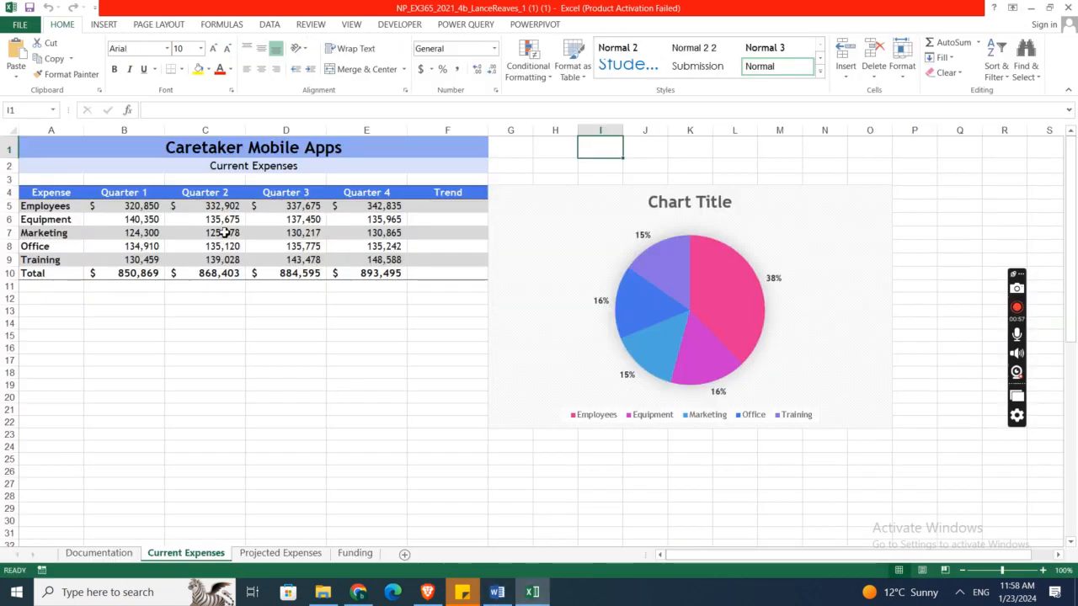
drag(365, 206, 365, 233)
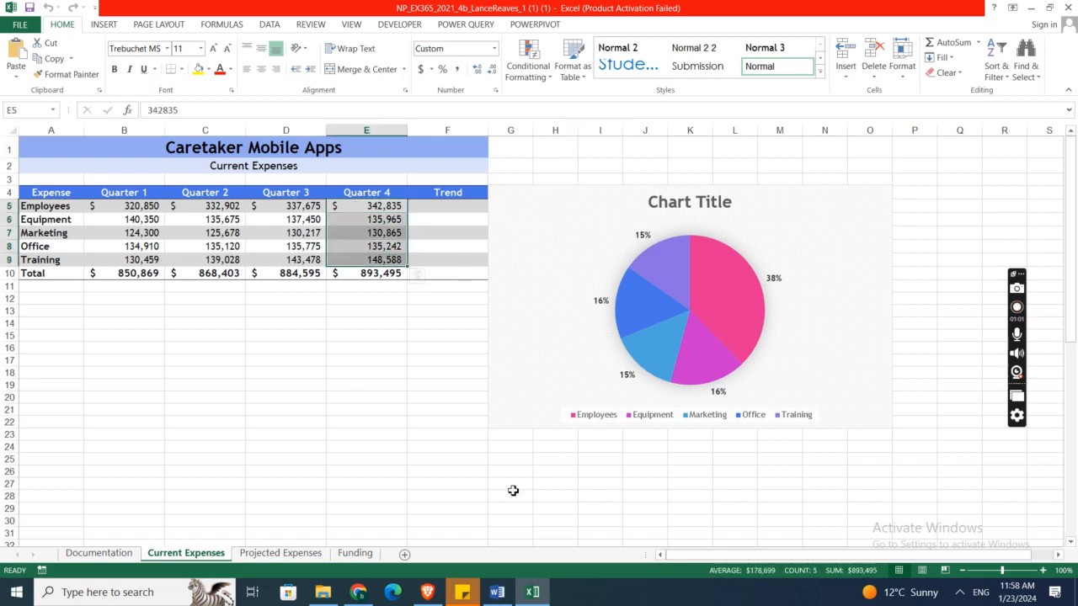
click(497, 592)
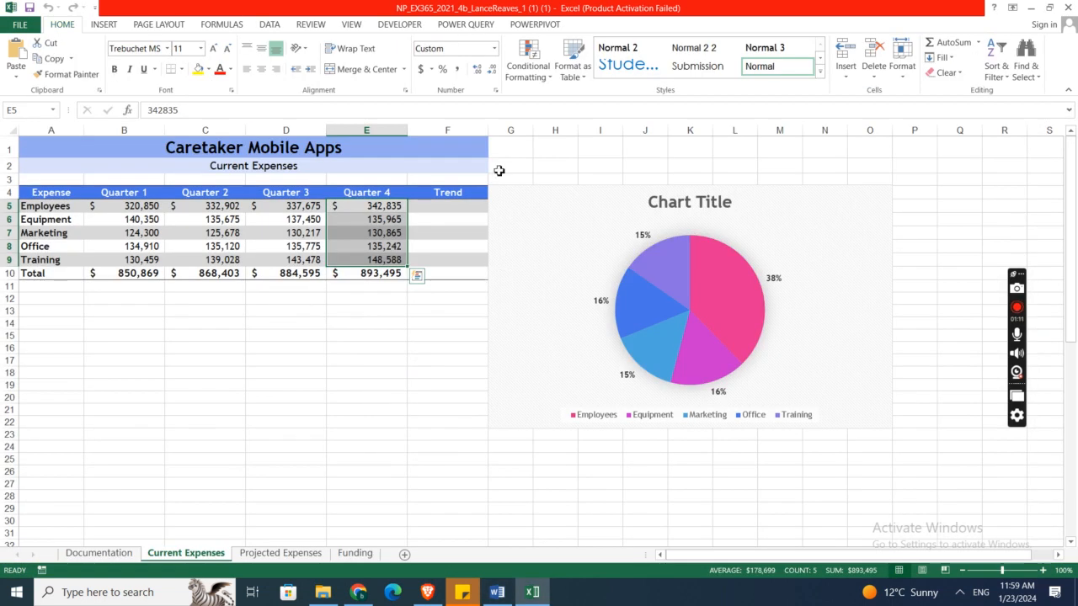
click(528, 59)
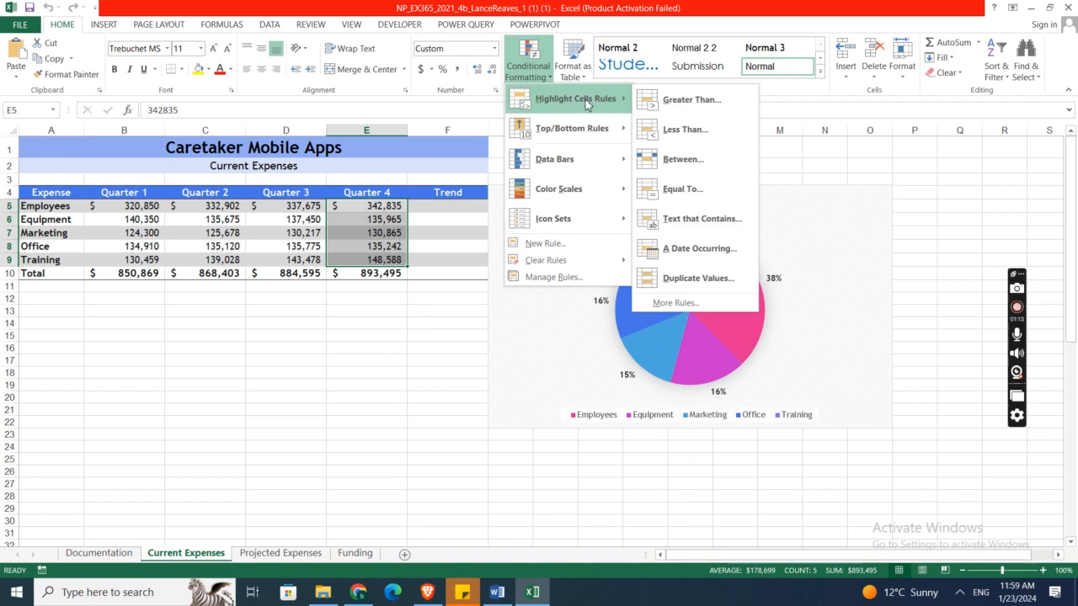
mouse_move(555, 159)
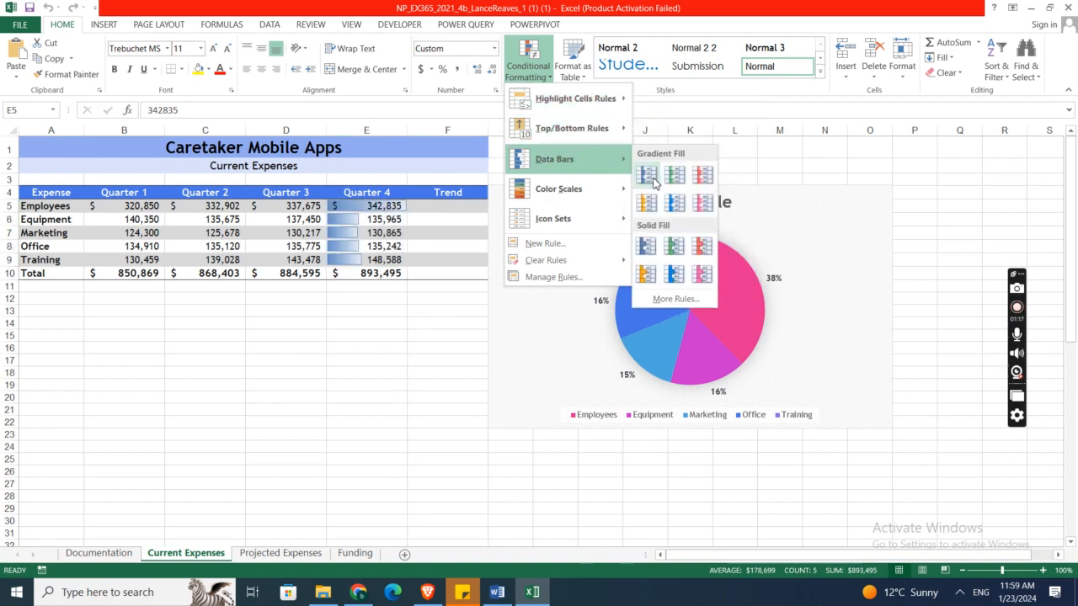
mouse_move(646, 174)
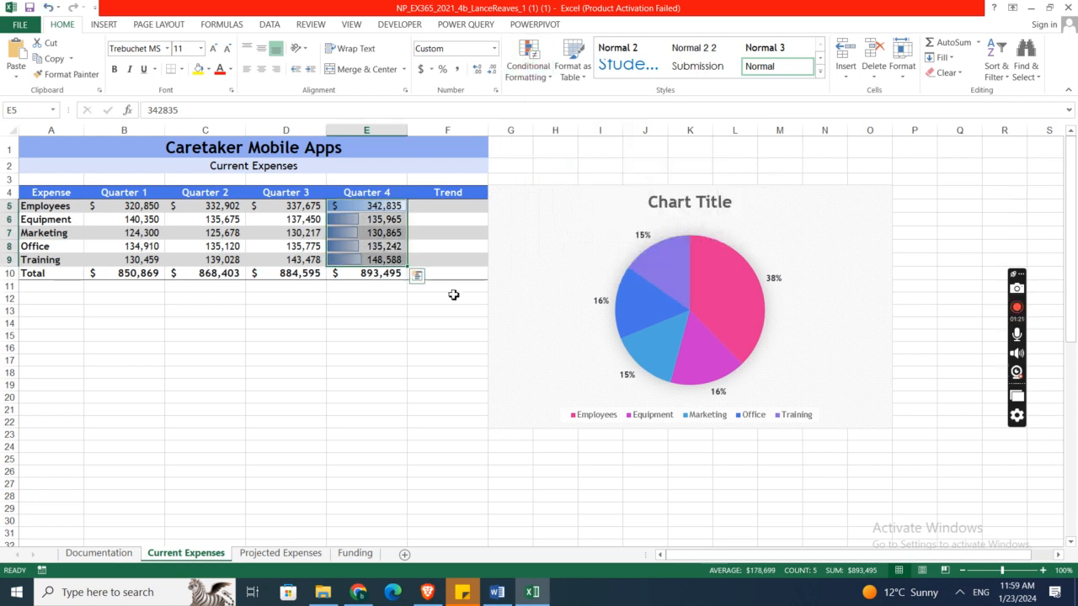
click(367, 433)
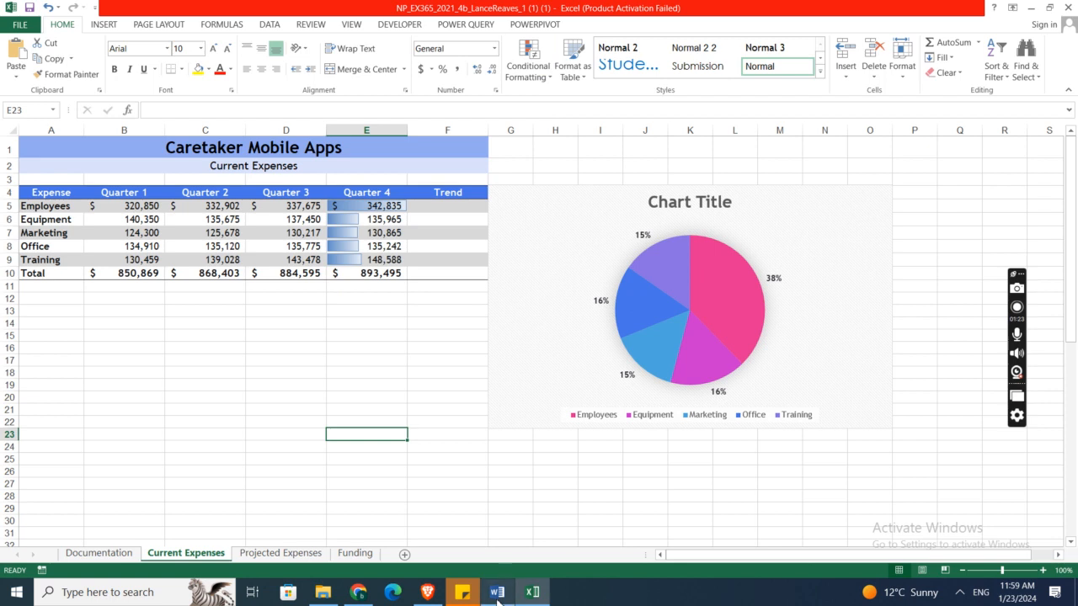
Insert line sparklines in F5:F10 using data range B5:E10
click(497, 592)
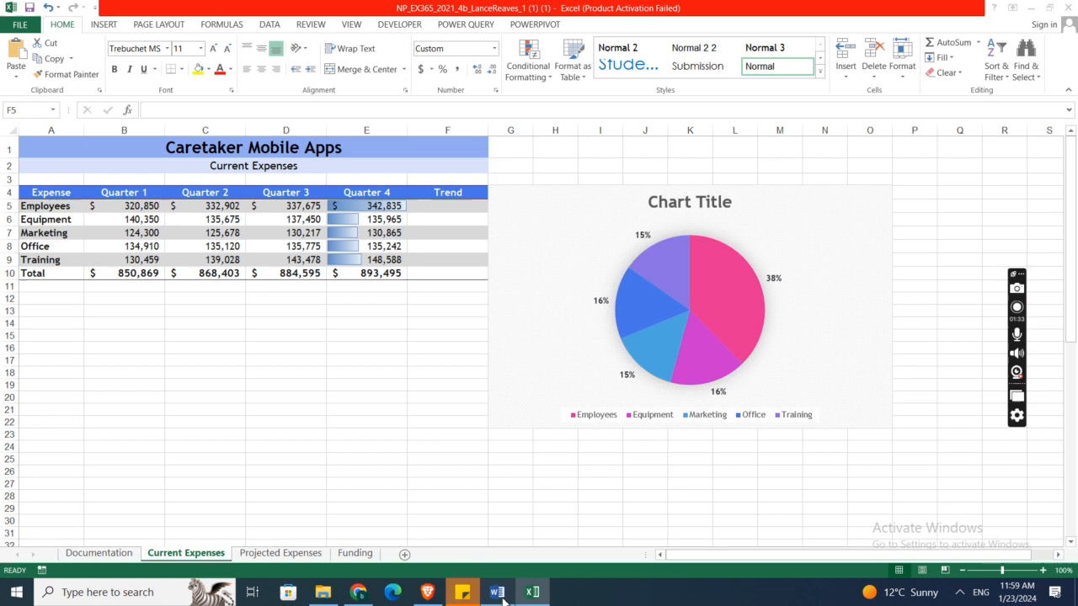
click(497, 592)
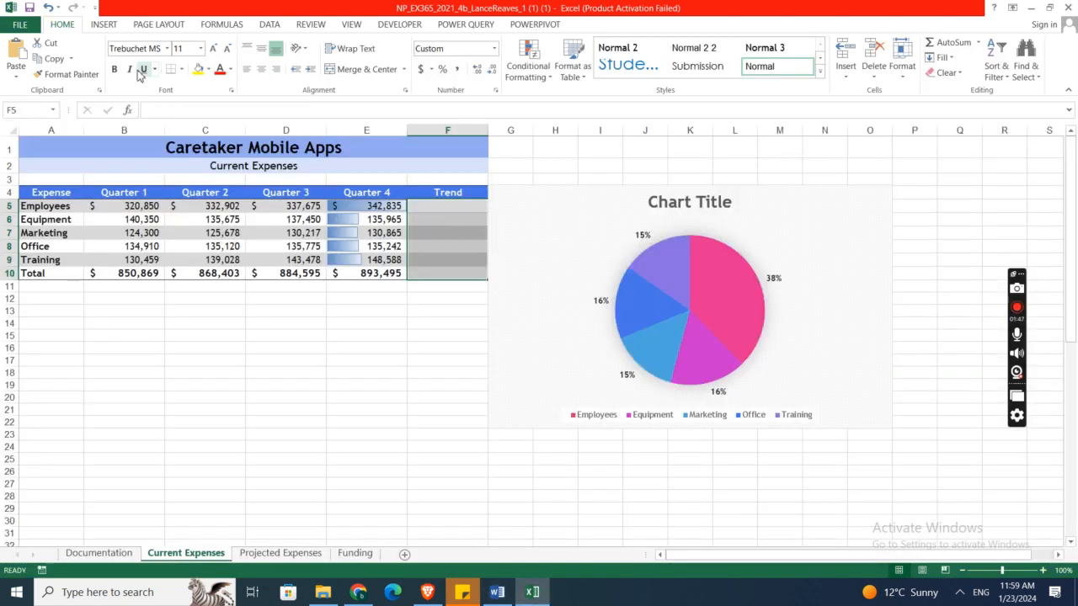
click(103, 24)
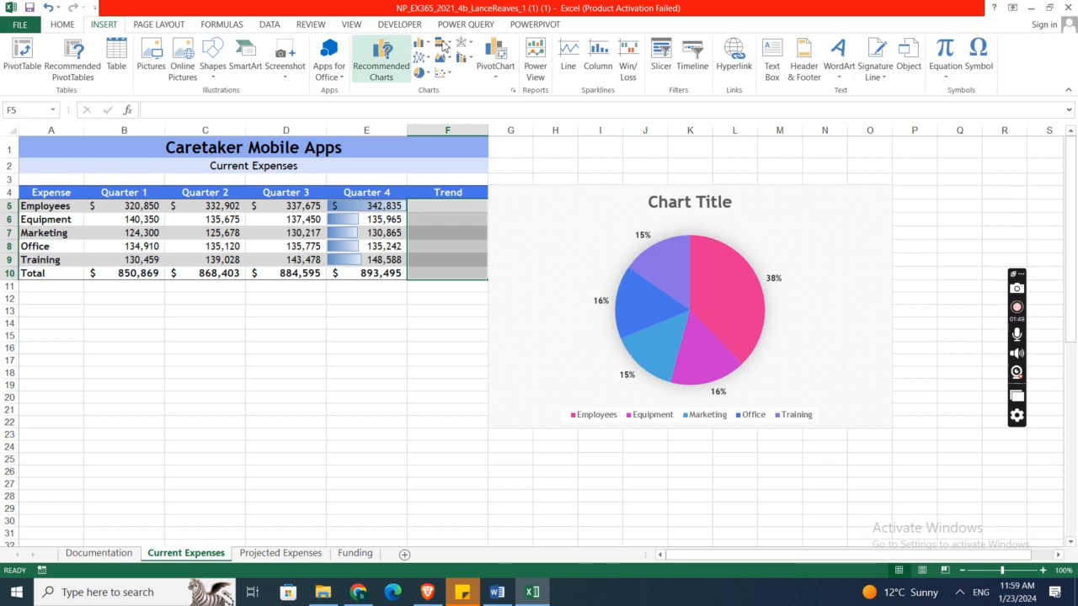
mouse_move(606, 91)
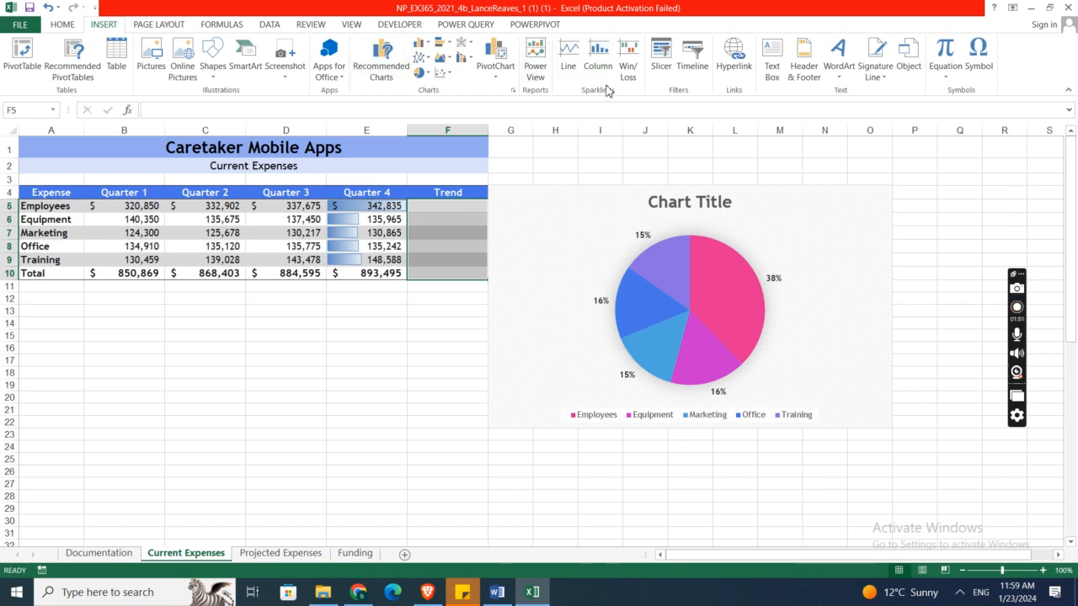
click(569, 59)
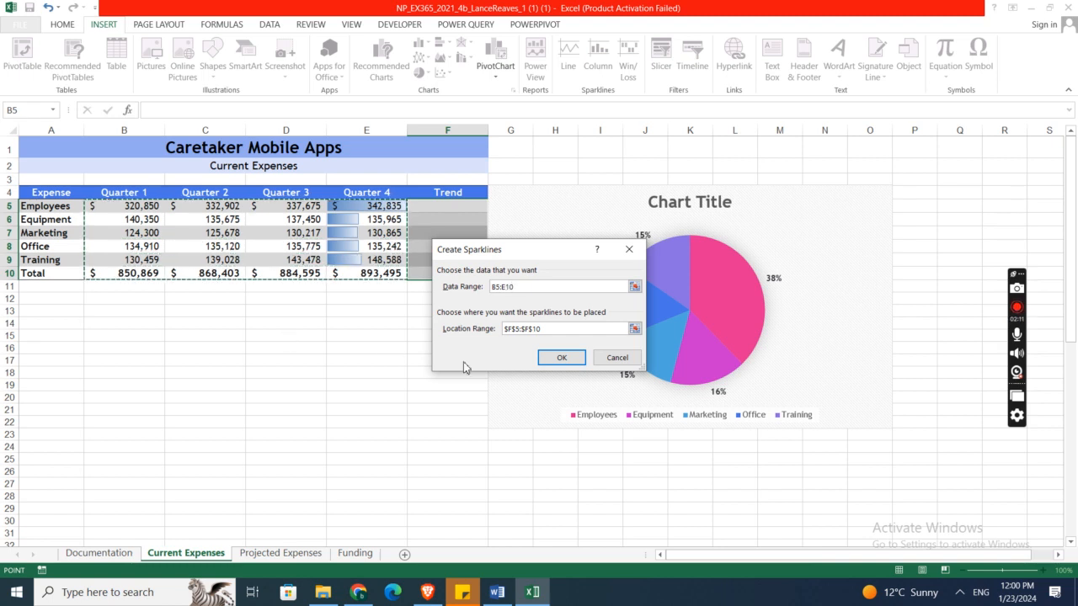
click(497, 592)
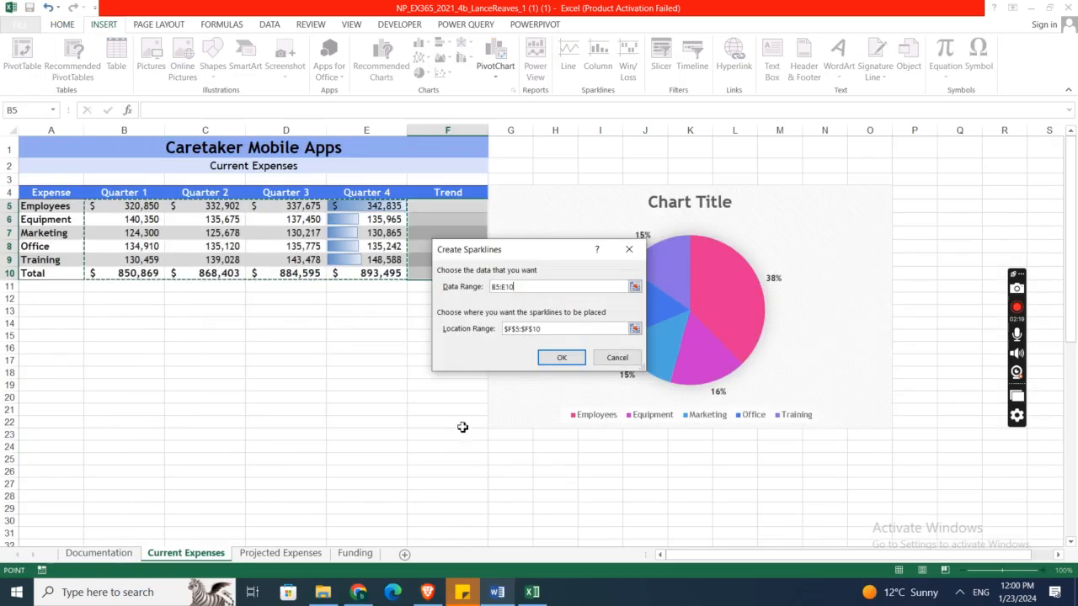
click(562, 357)
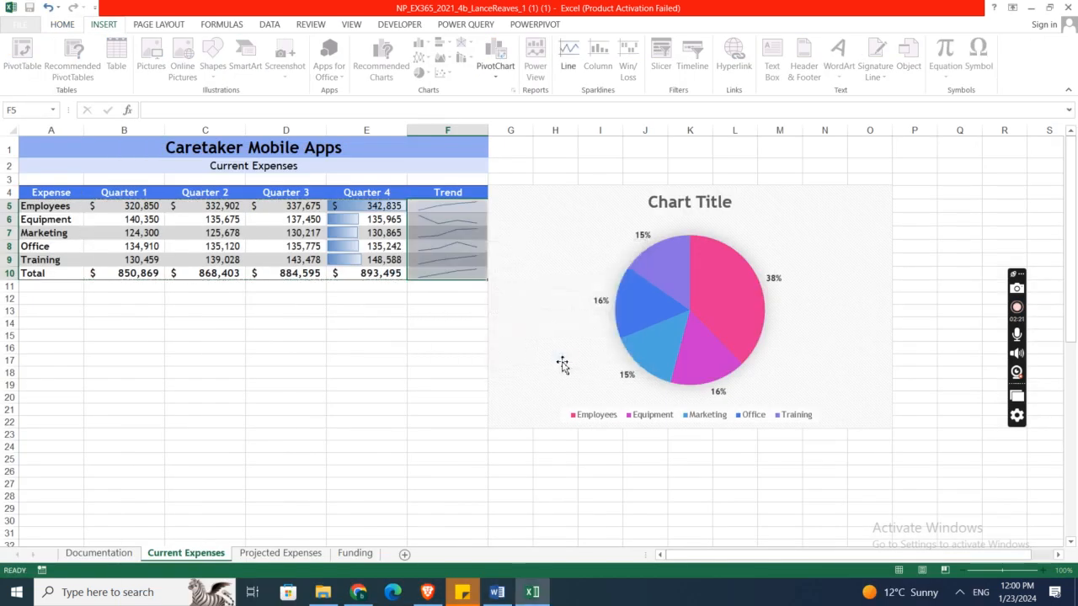
click(61, 23)
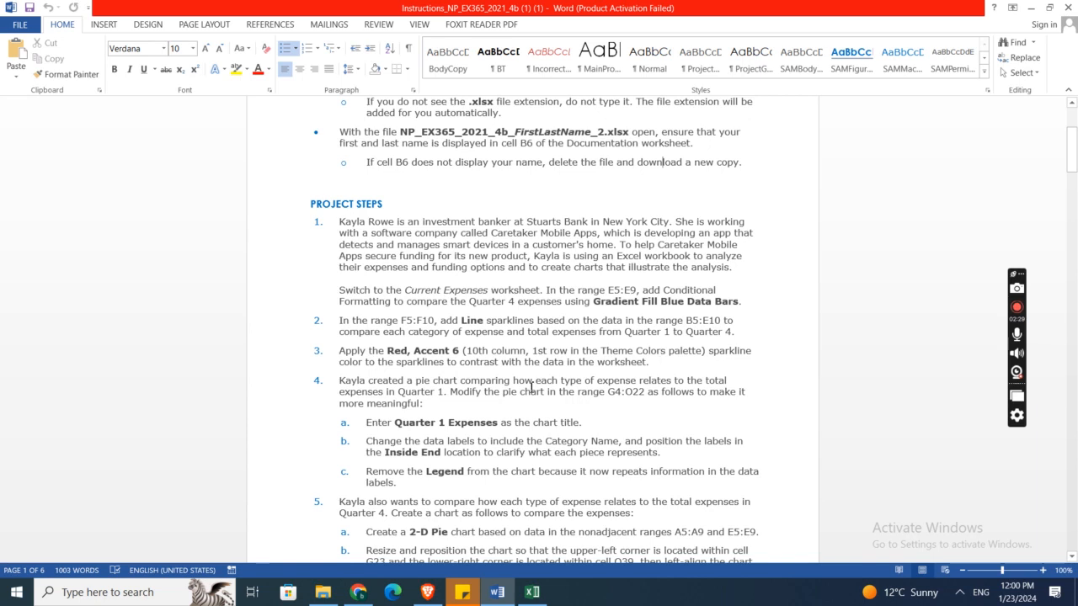
mouse_move(480, 376)
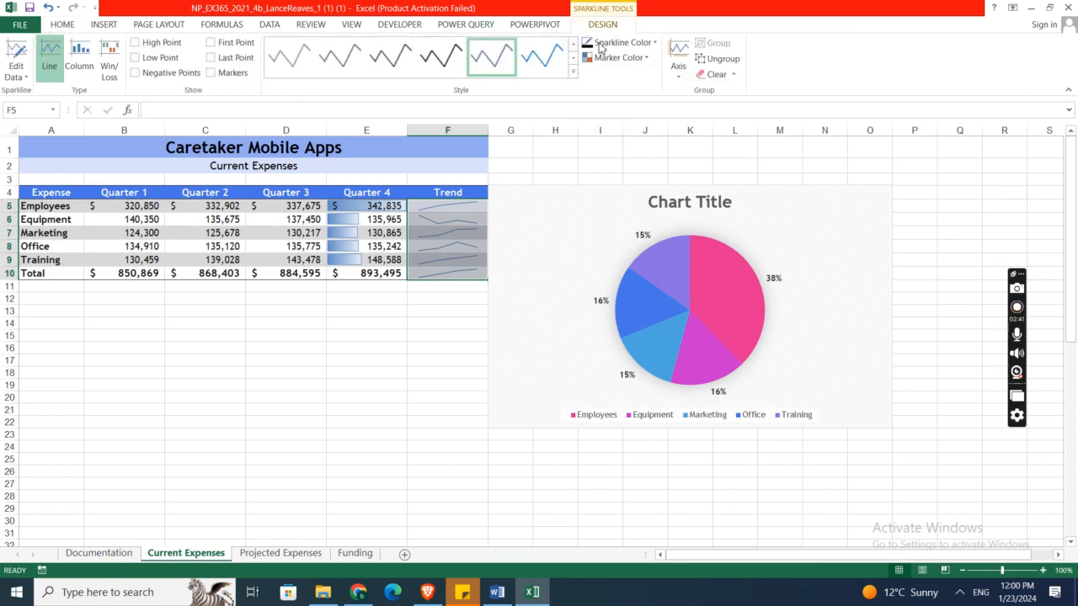
Set the Trend sparkline colour to Red, Accent 6
click(621, 42)
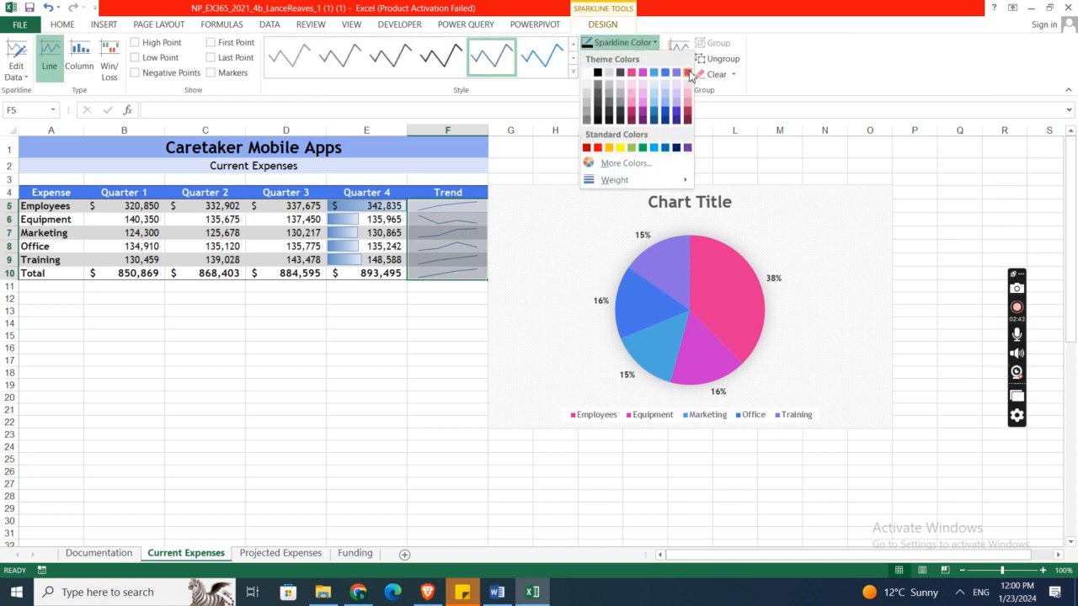
mouse_move(689, 73)
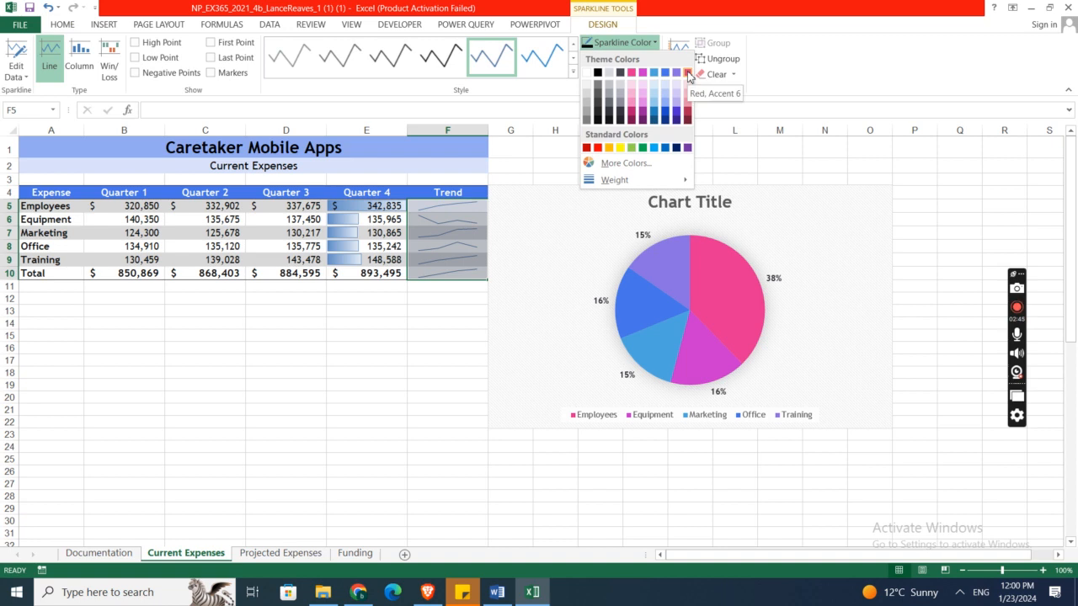
click(687, 73)
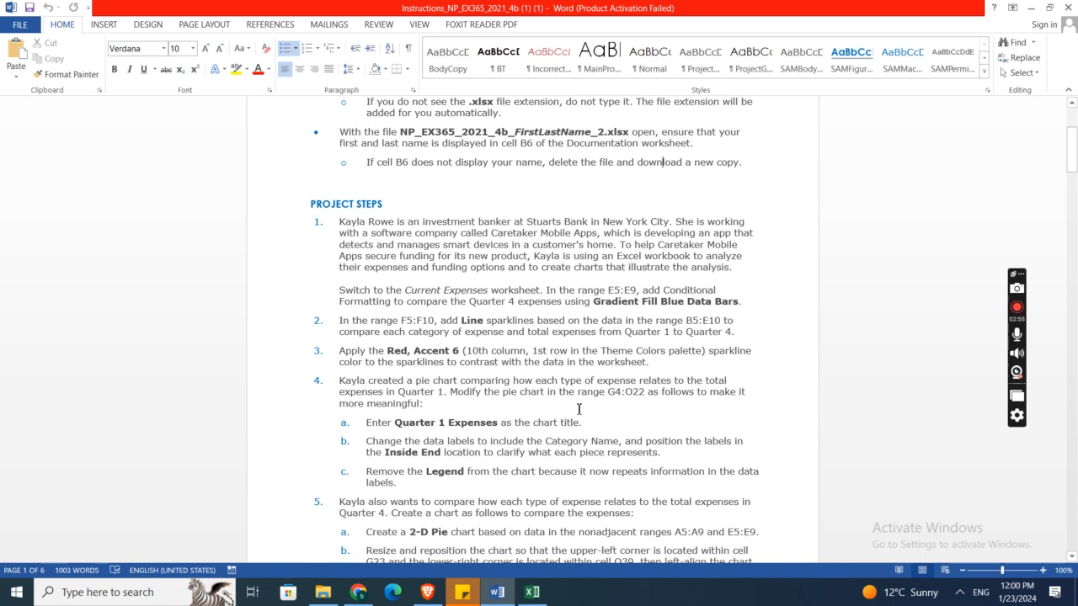
mouse_move(655, 403)
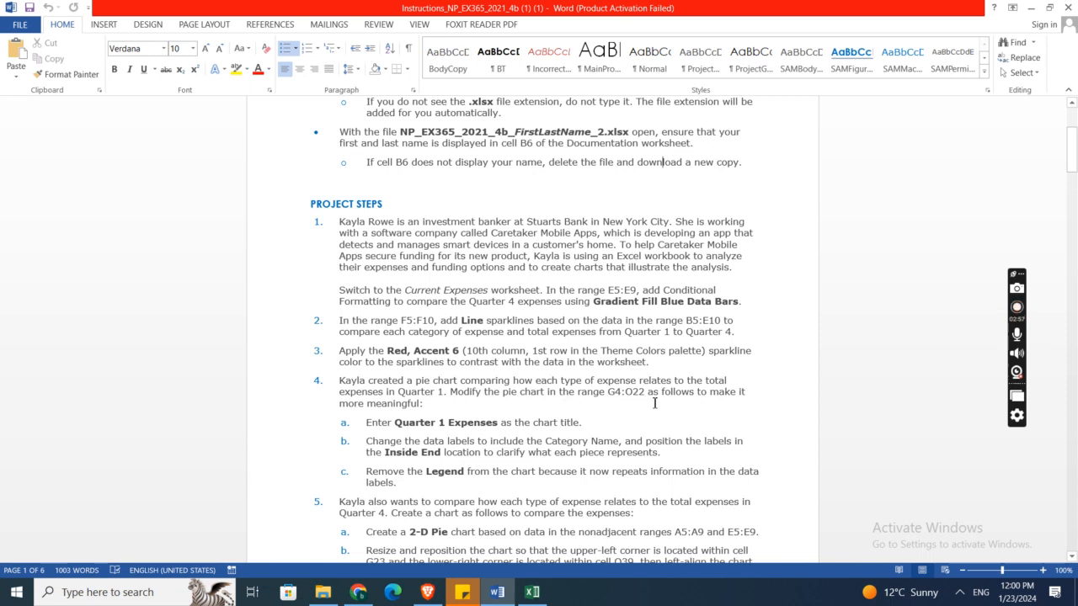
mouse_move(520, 433)
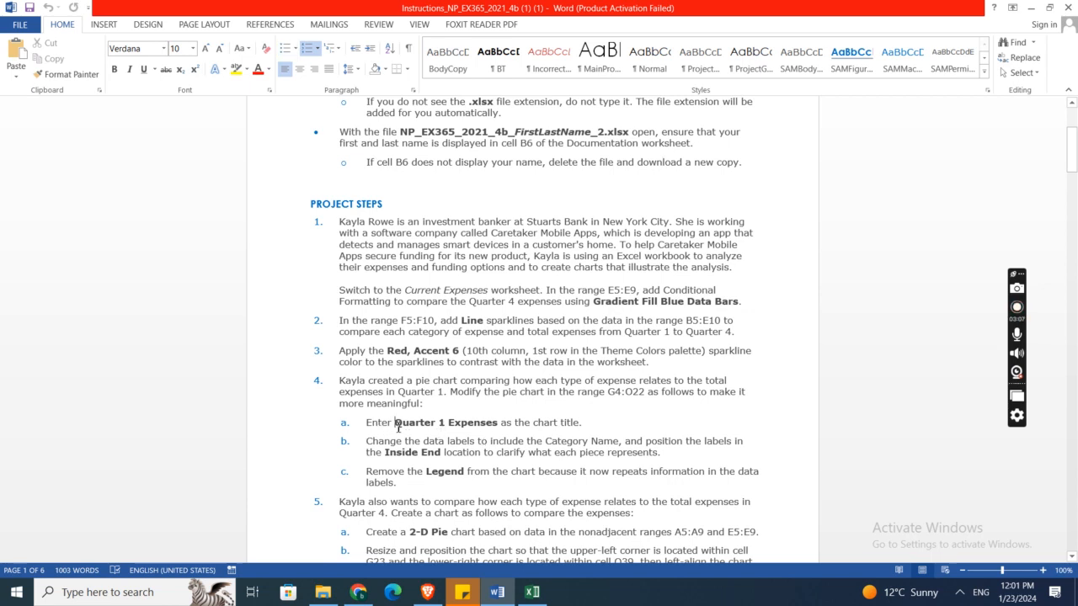
Copy 'Quarter 1 Expenses' from step 4a and return to Excel
double_click(446, 422)
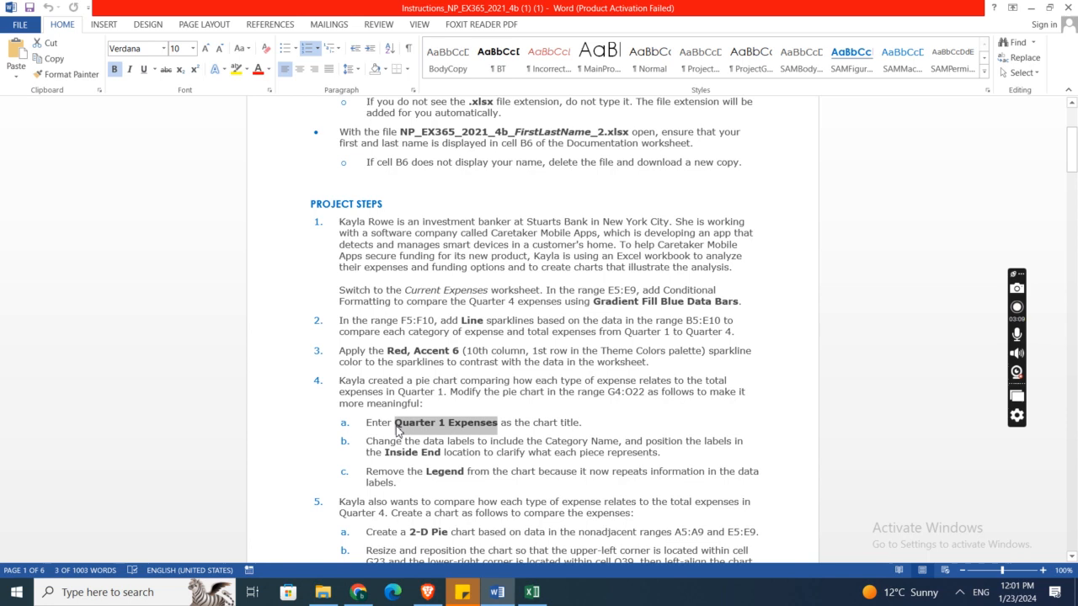
click(532, 593)
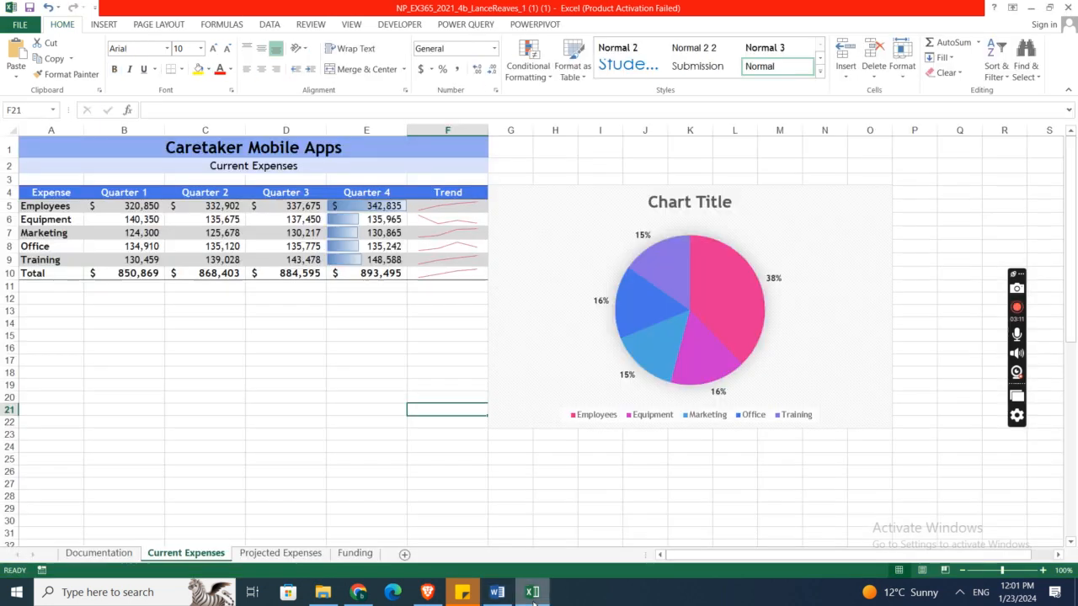
Replace the pie chart title with 'Quarter 1 Expenses' and return to Word
click(689, 201)
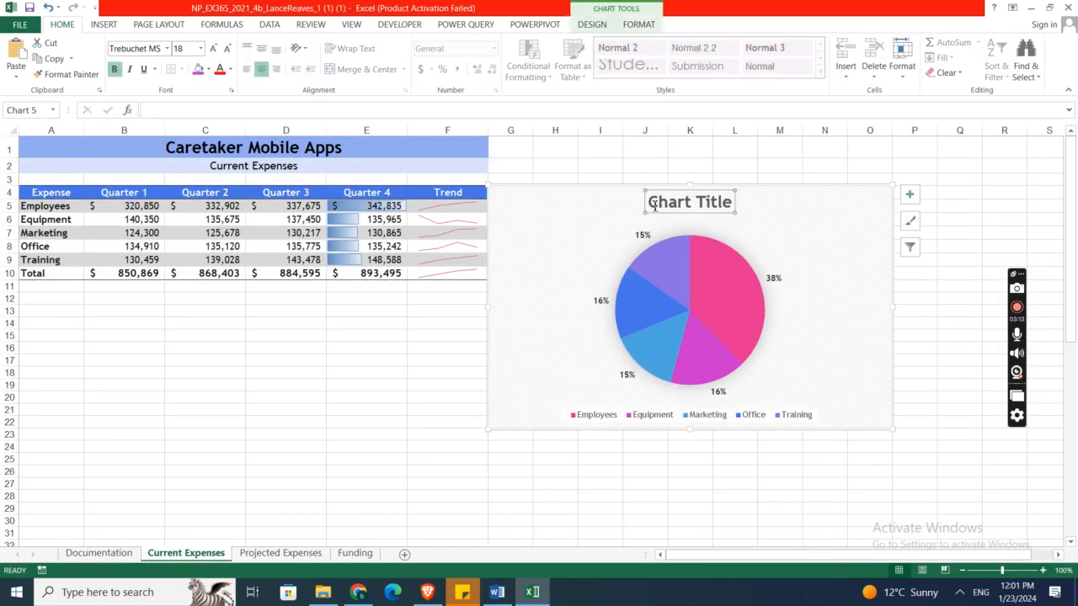
click(690, 202)
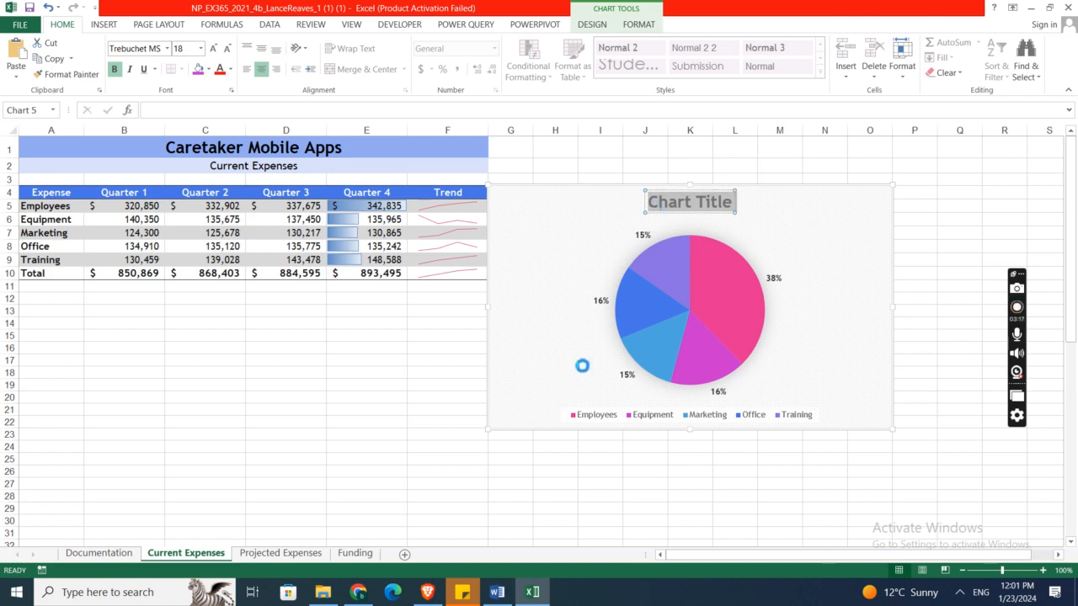
text(Quarter 1 Expenses)
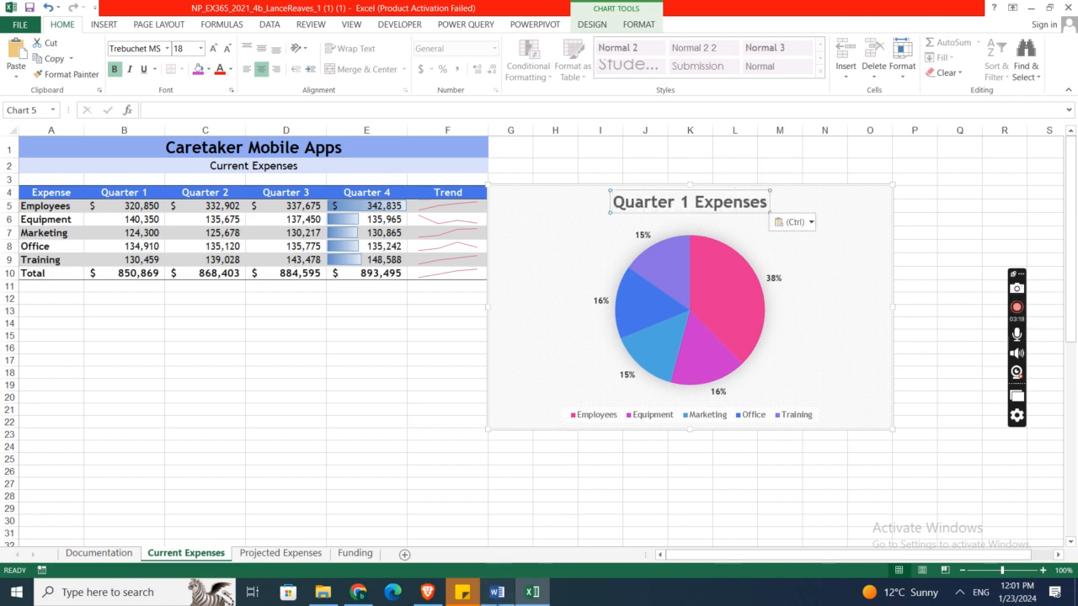
click(497, 592)
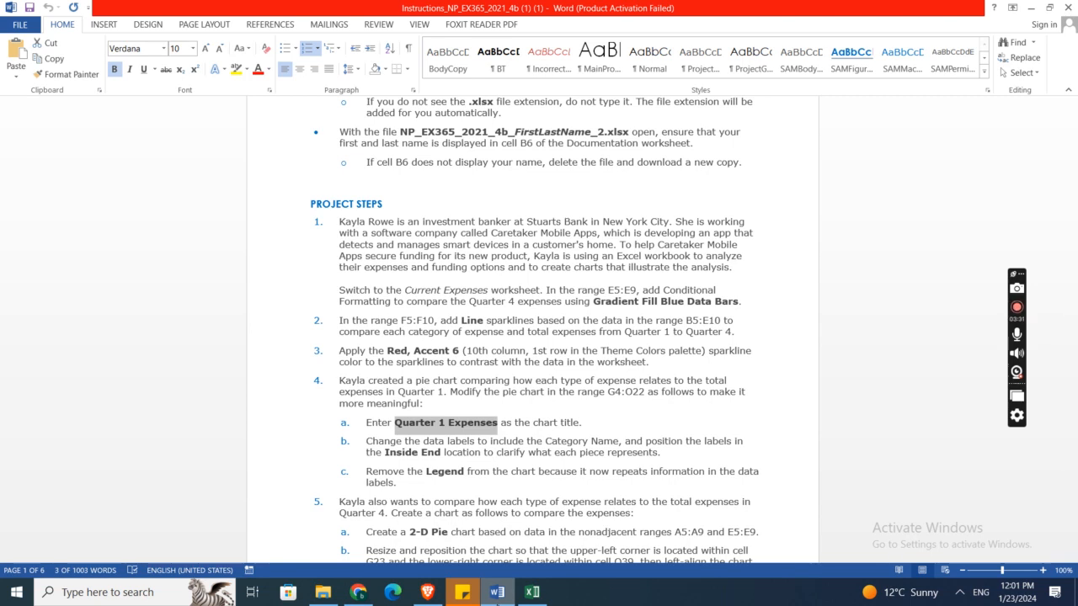
Add Category Name to the pie chart's data labels via Format Data Labels
click(531, 592)
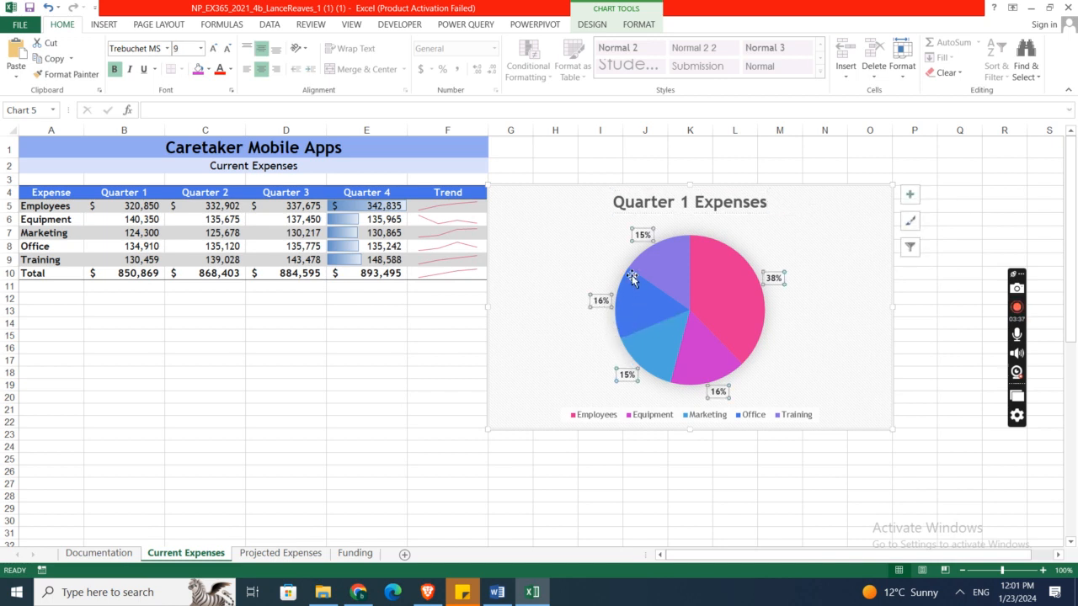
mouse_move(642, 235)
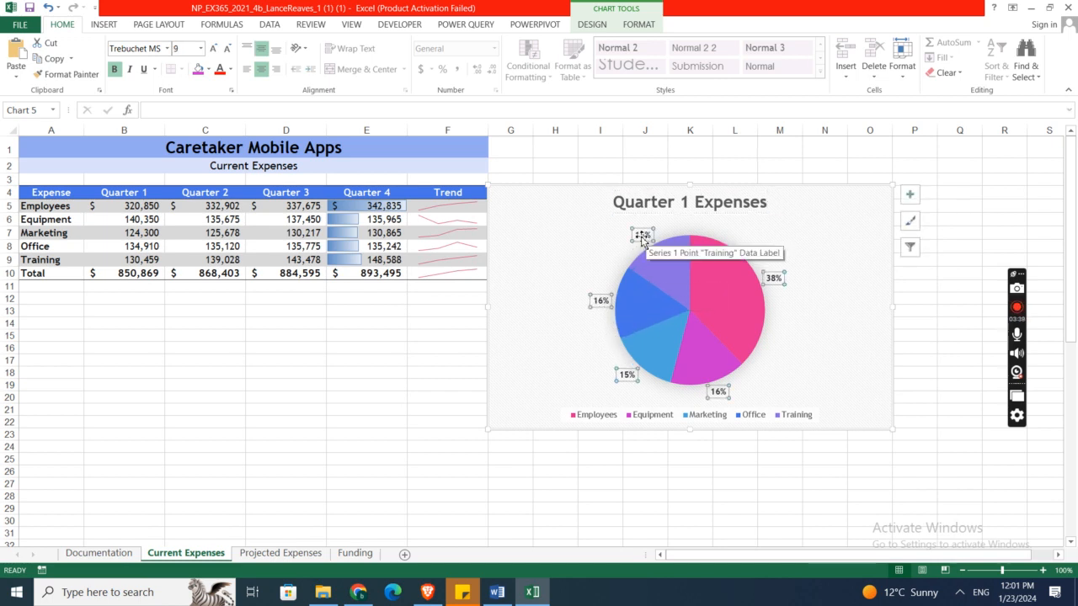
right_click(643, 235)
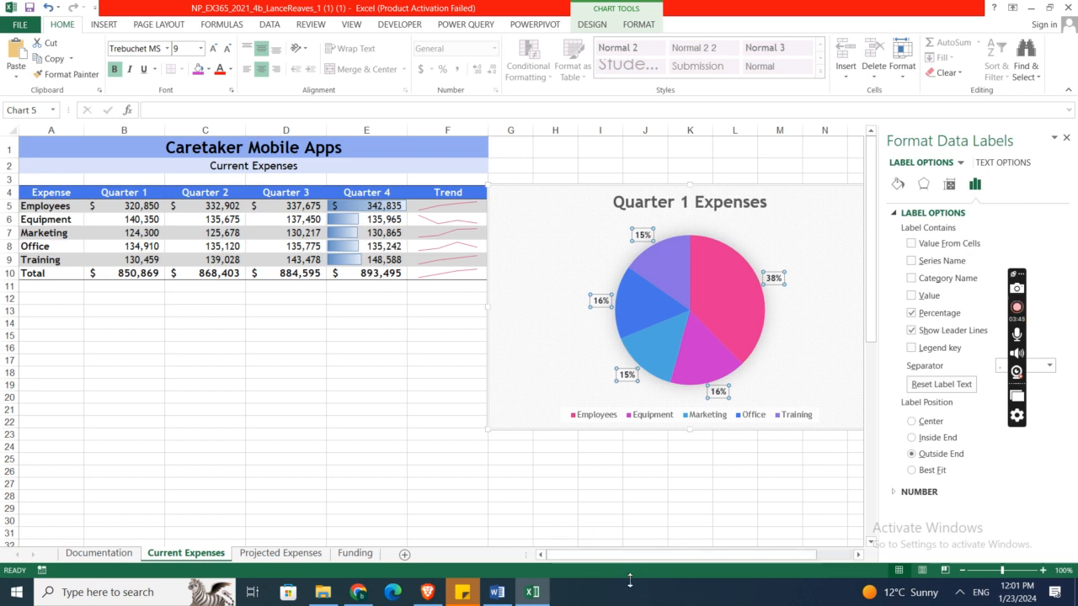
click(498, 592)
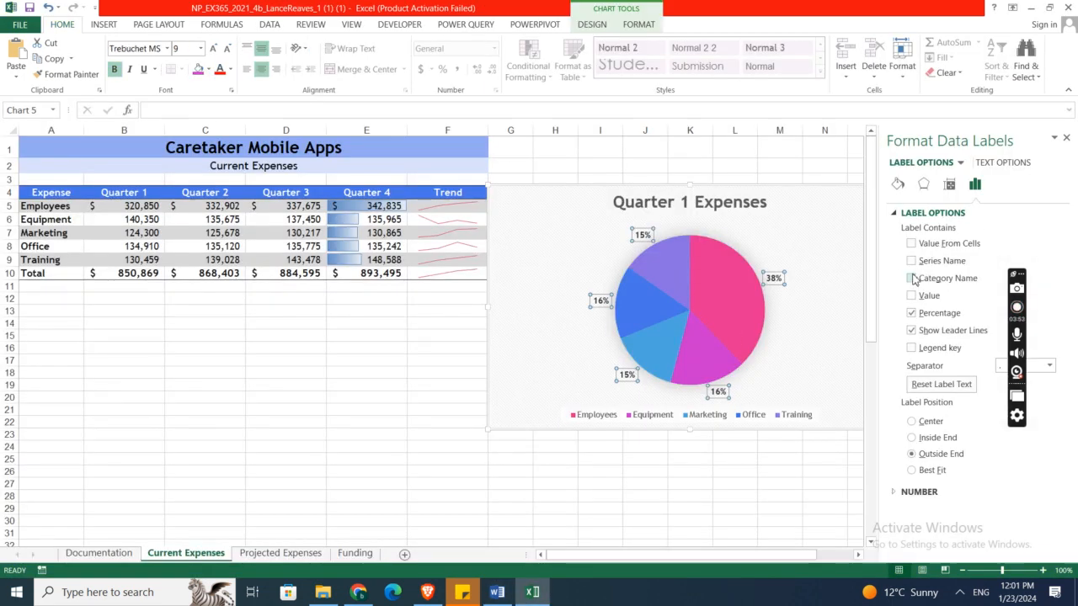
click(911, 278)
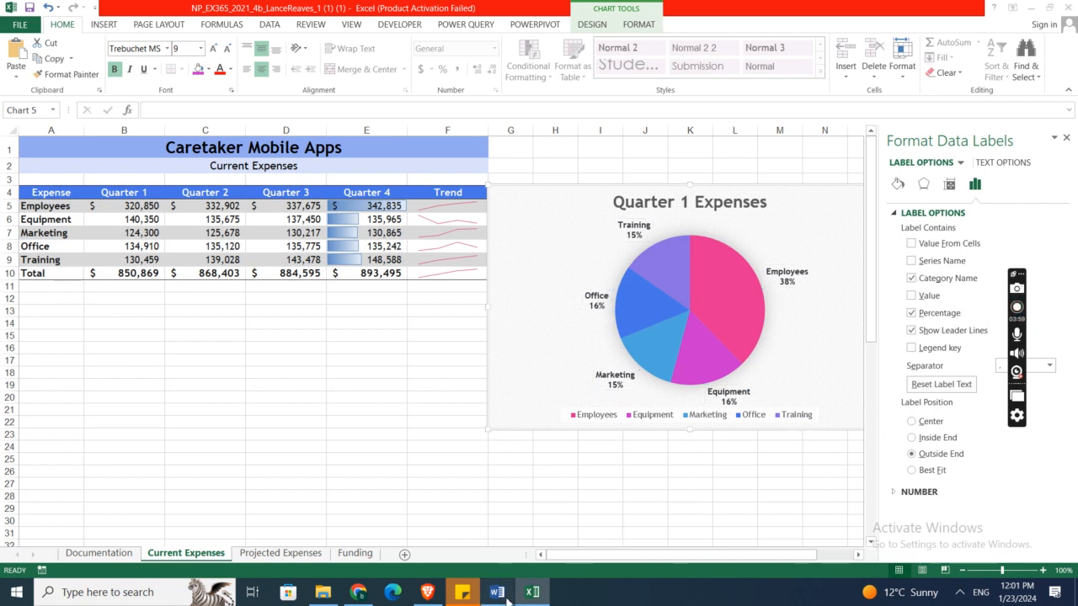
click(497, 592)
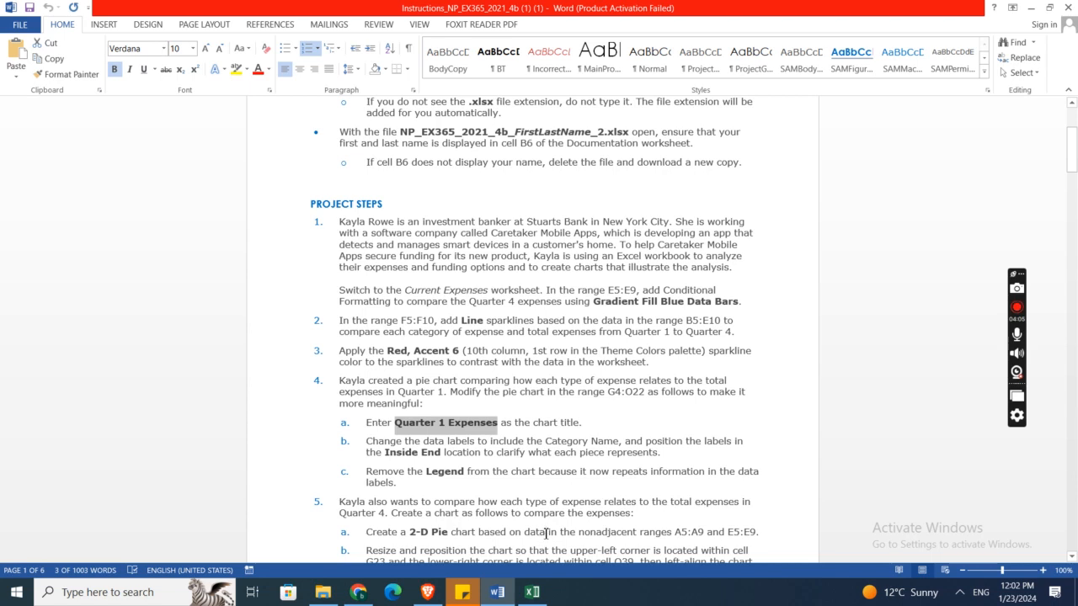
Set the data label position to Inside End and close the Format Data Labels pane
click(532, 592)
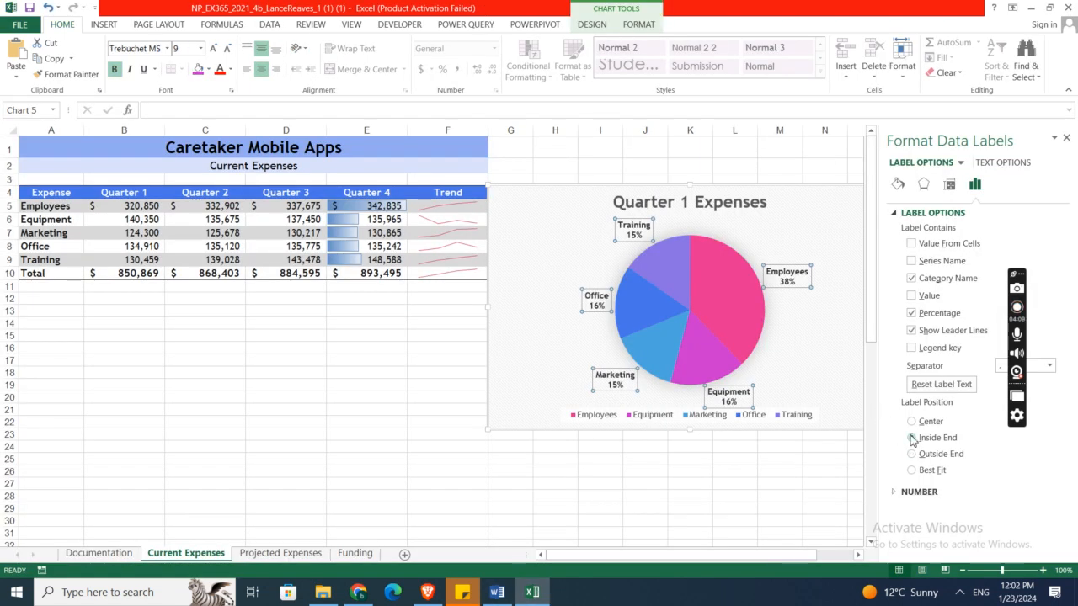
click(911, 437)
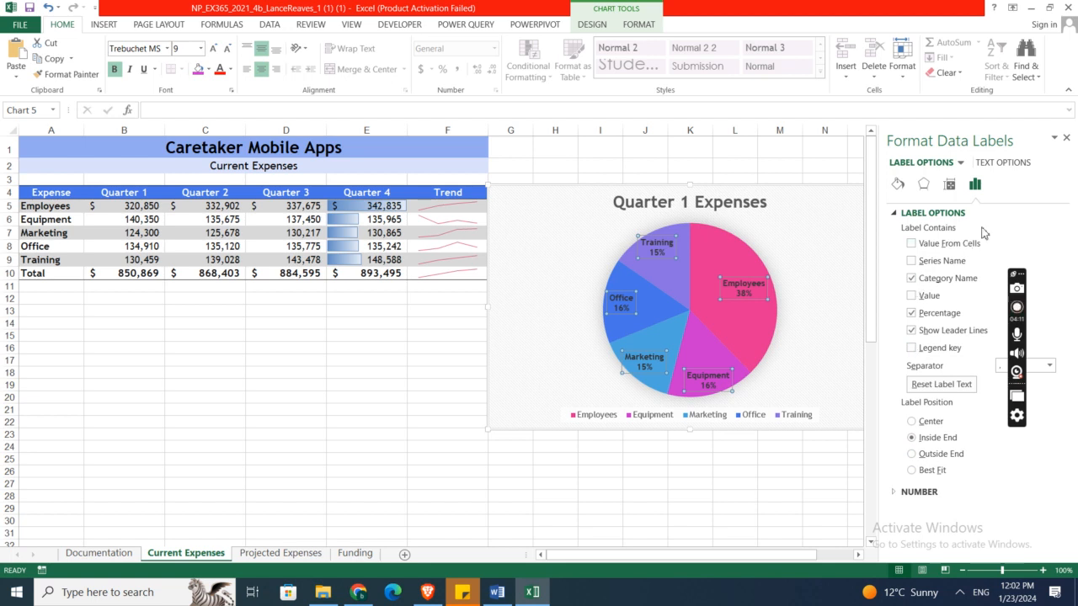
mouse_move(1066, 138)
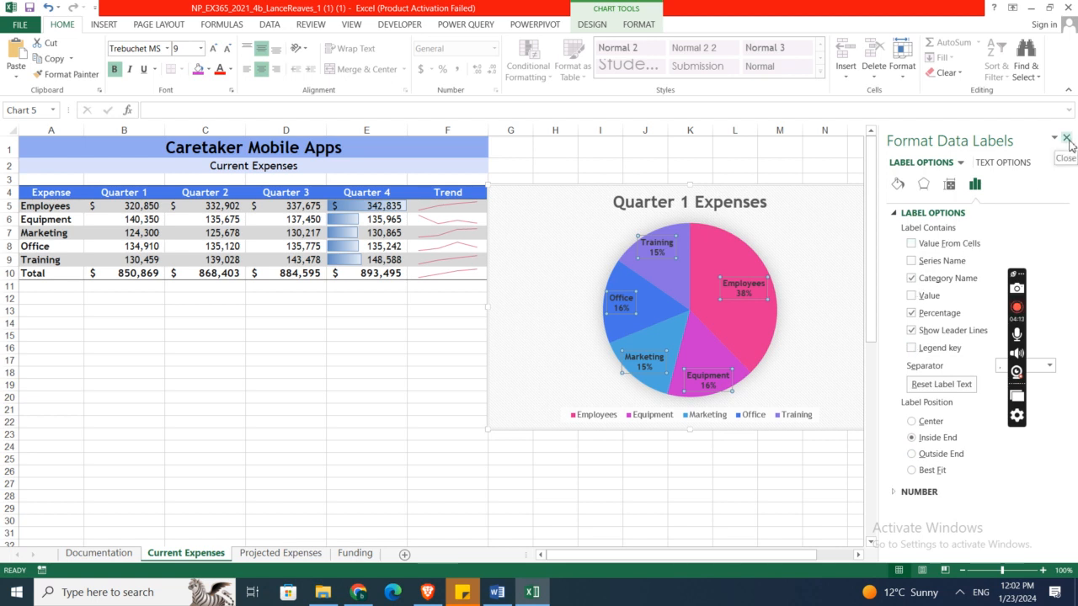
click(1066, 138)
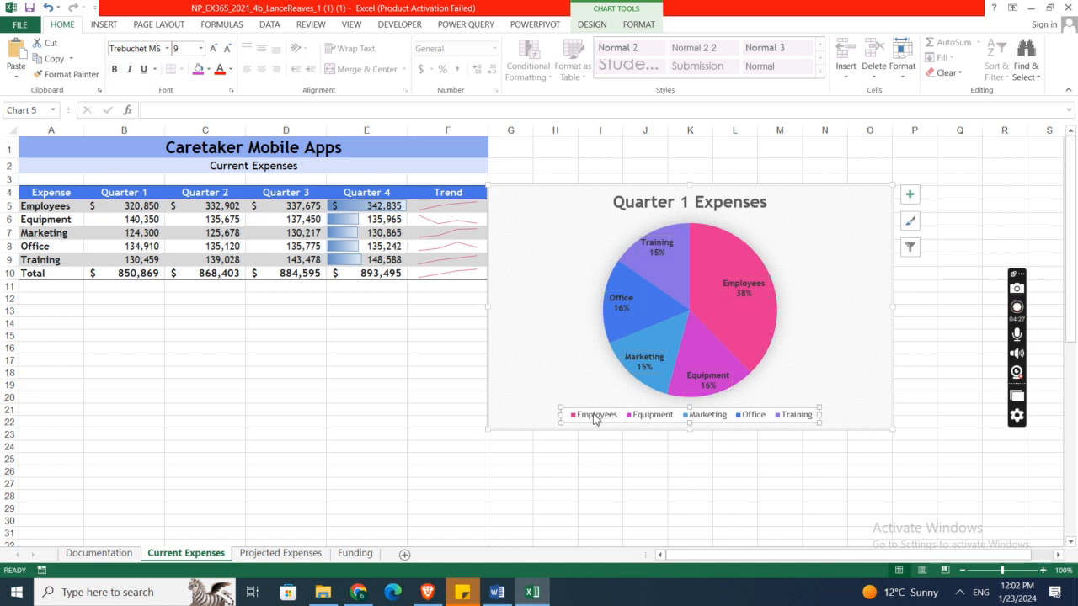
Open the legend's right-click menu to delete the pie chart legend
right_click(596, 414)
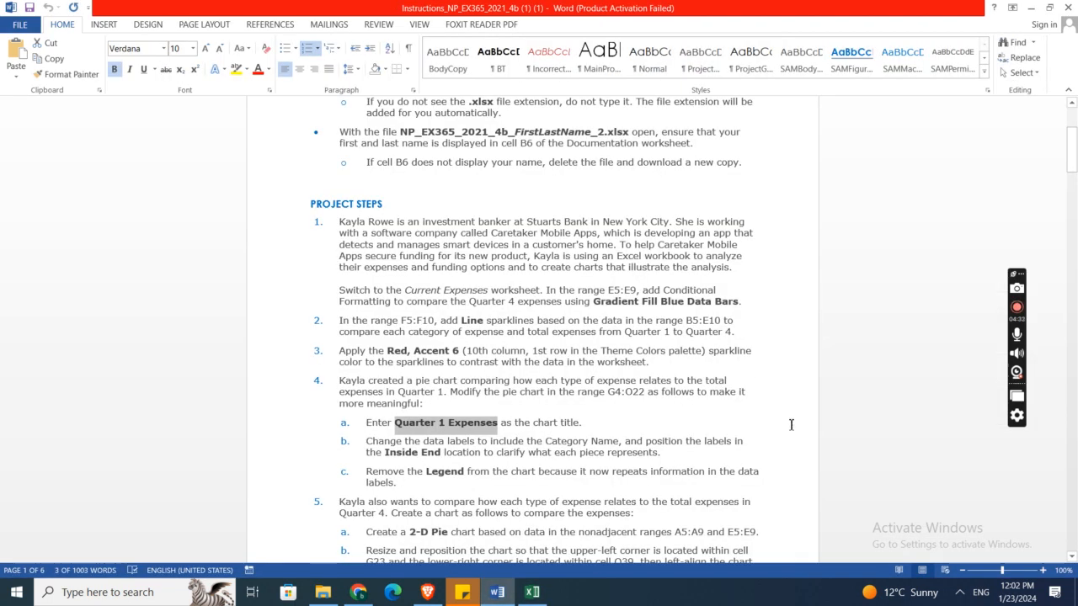
Scroll the Word instructions down through steps 5 to 13
scroll(down, 3)
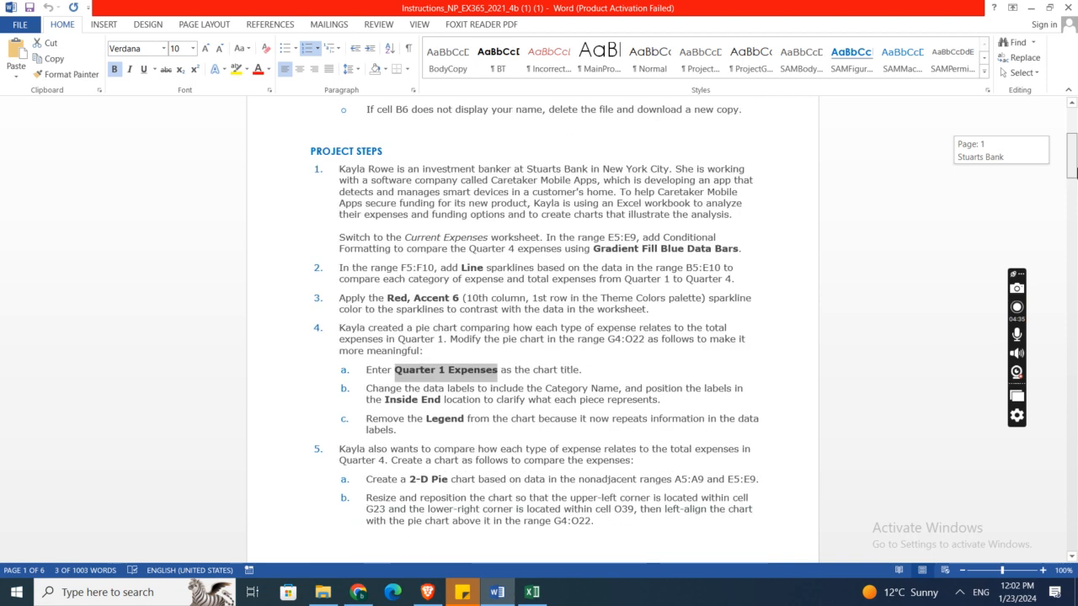
scroll(down, 3)
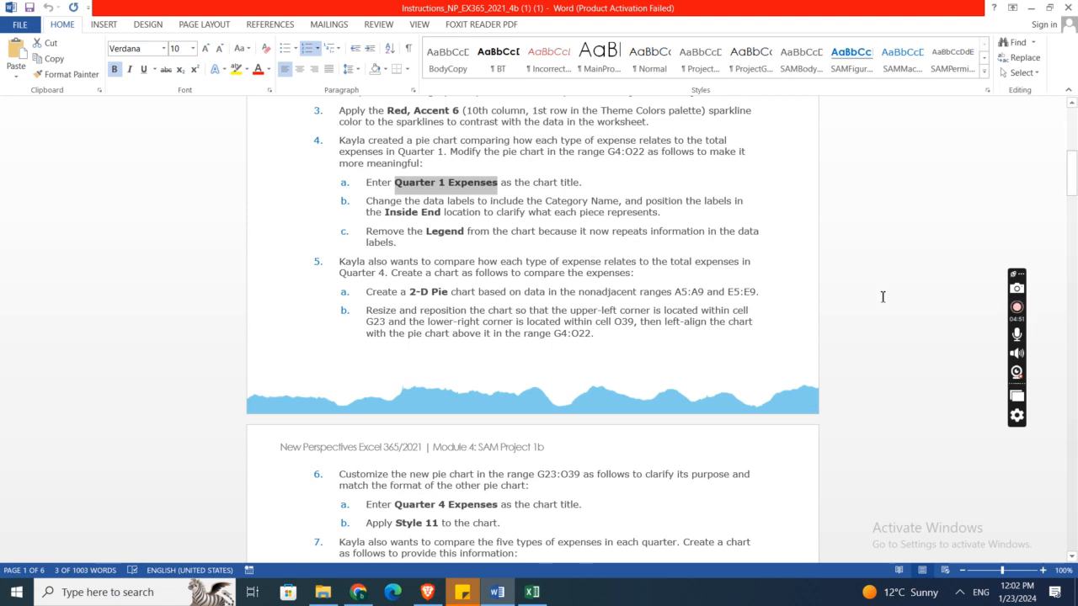
mouse_move(594, 418)
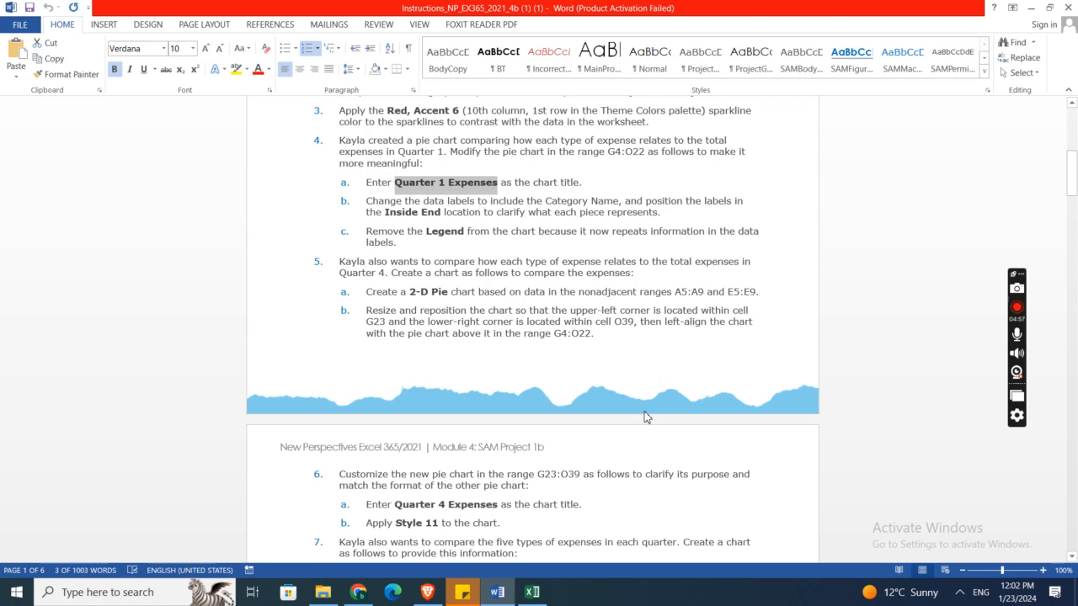
mouse_move(741, 314)
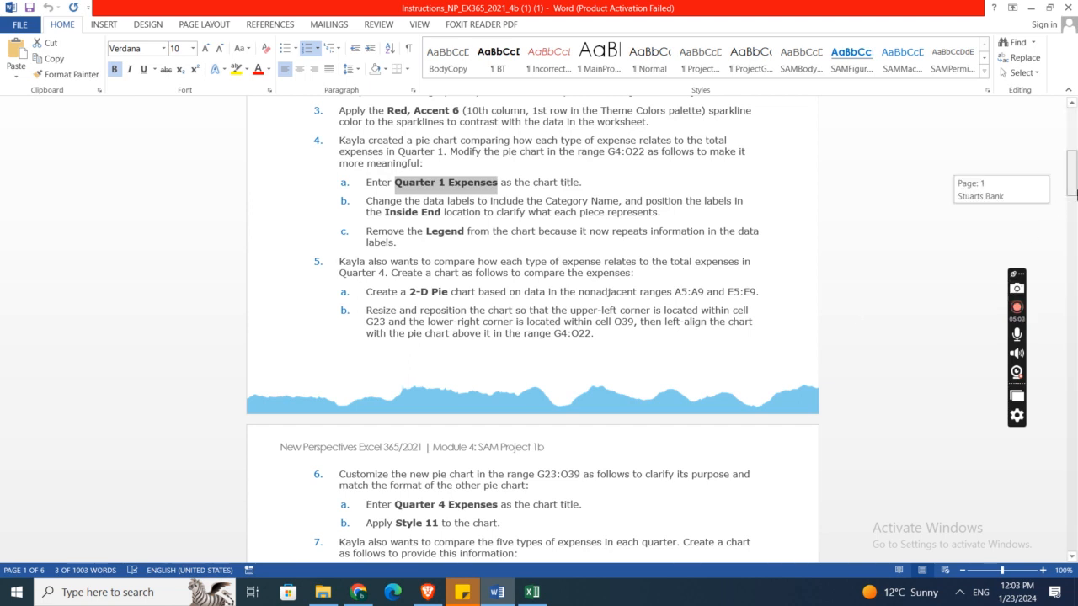
scroll(down, 3)
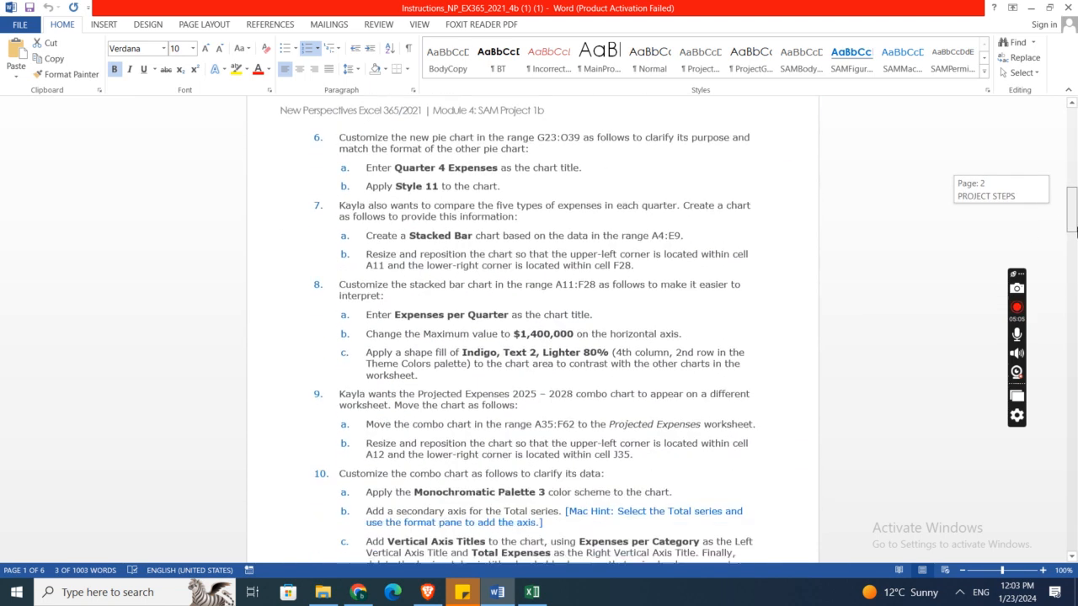
scroll(down, 3)
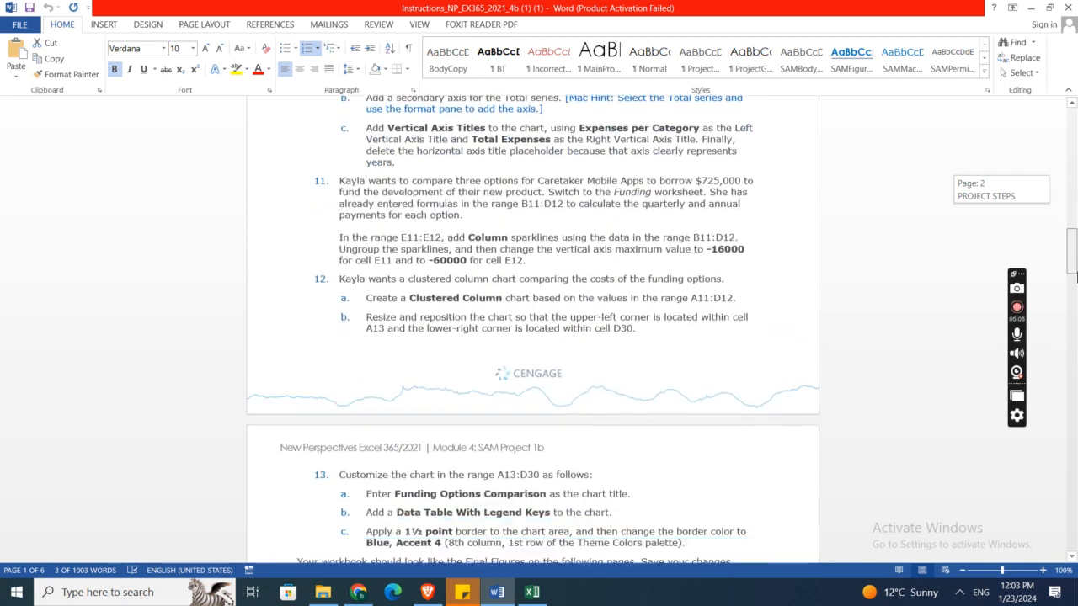
scroll(down, 3)
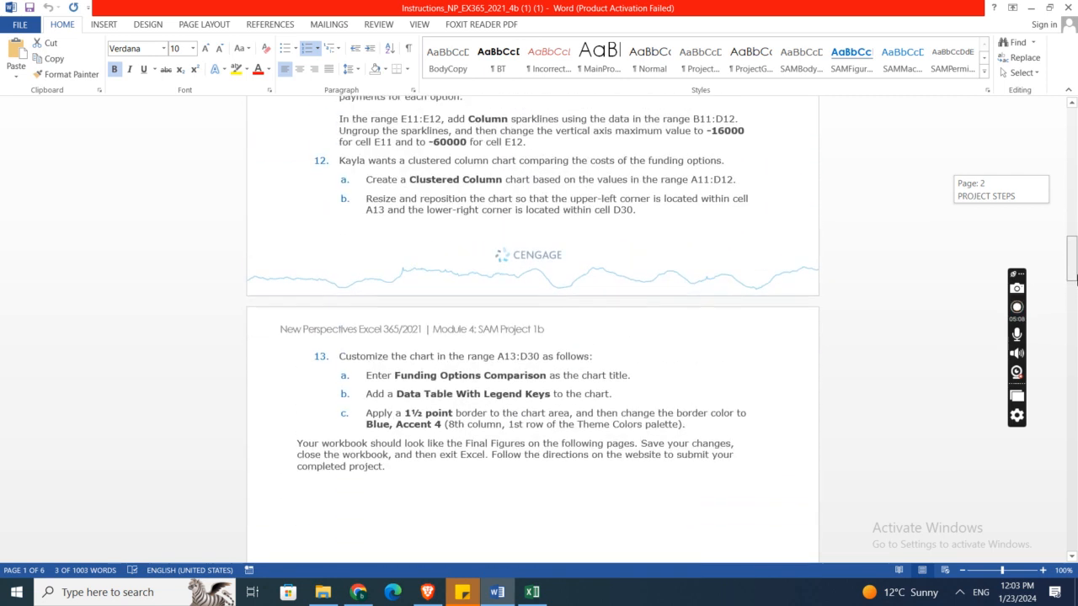